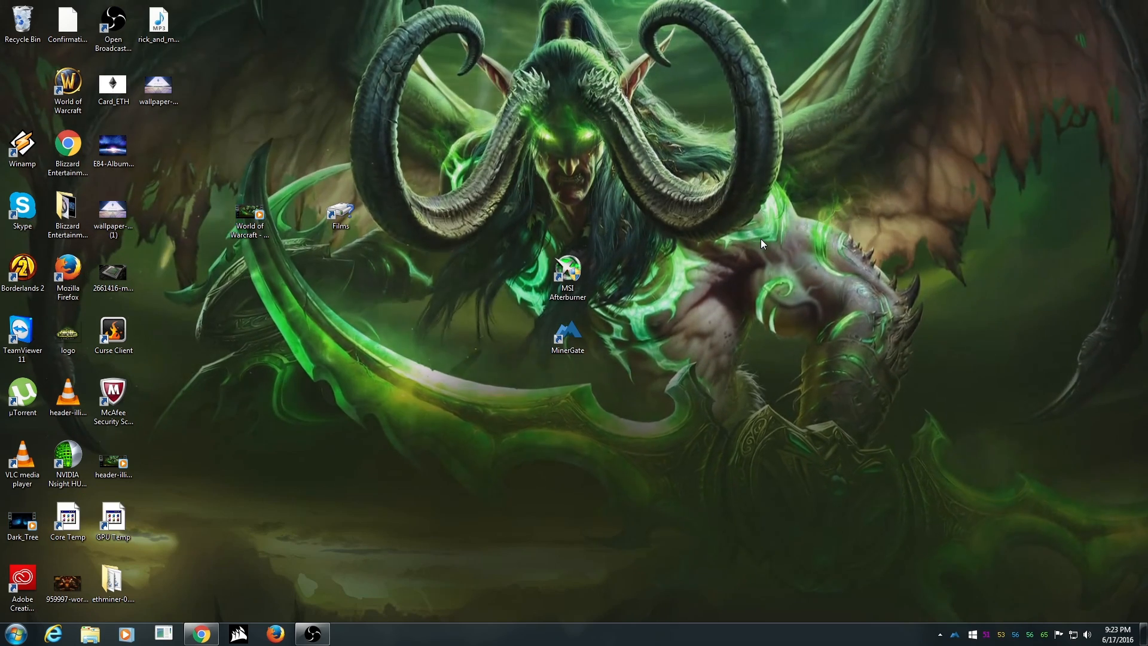
Step: Move the ethminer folder to the desktop centre and select the MSI Afterburner shortcut
left_click(113, 582)
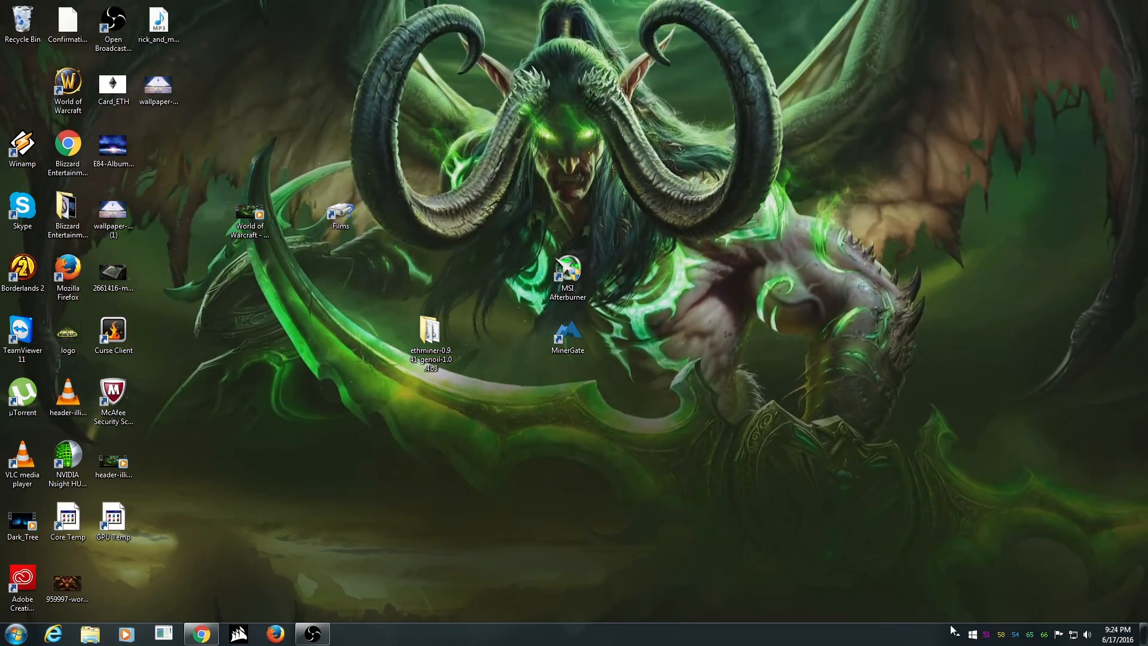
left_click(567, 276)
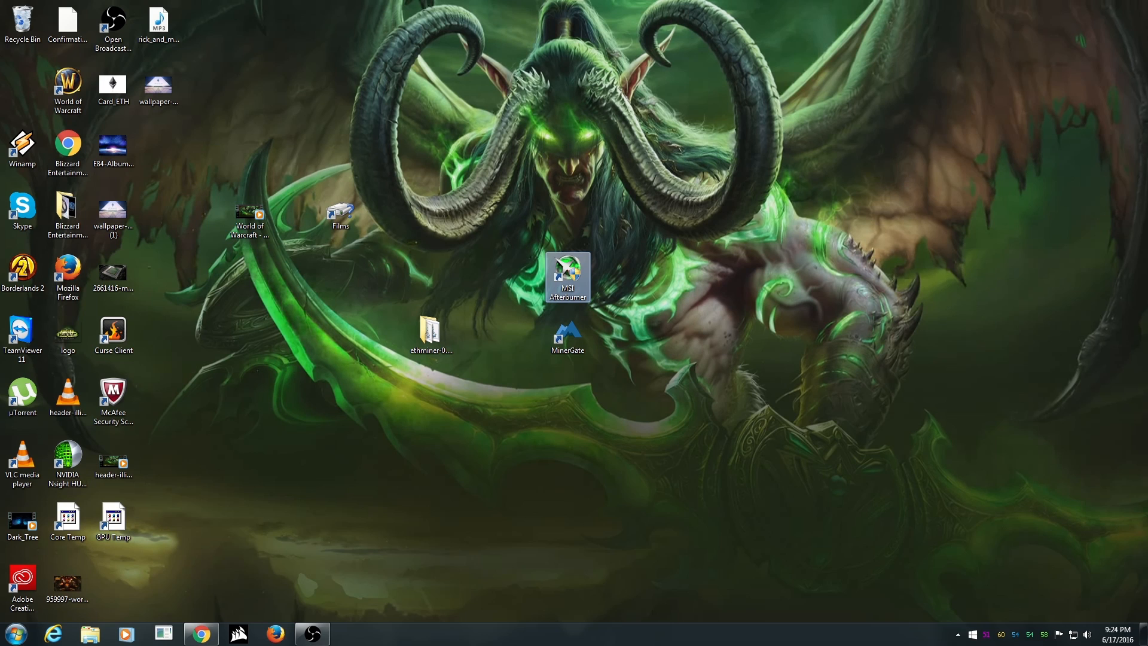
Step: Launch MSI Afterburner to show the GTX 970 overclock sliders and Hardware Monitor graphs
double_click(567, 277)
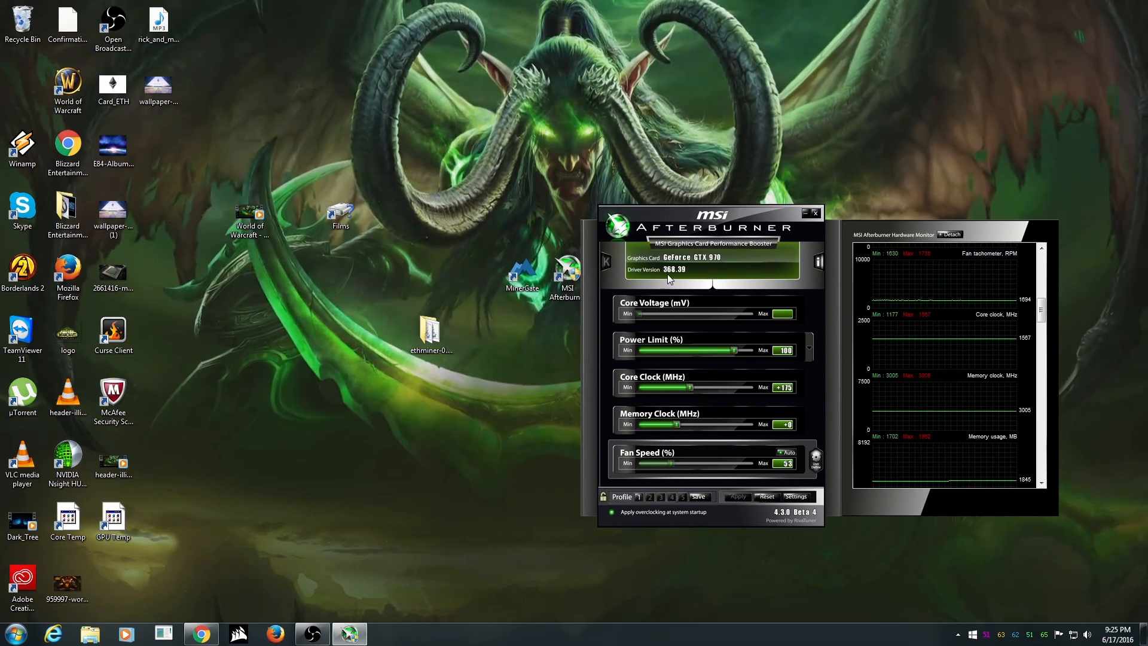
mouse_move(687, 275)
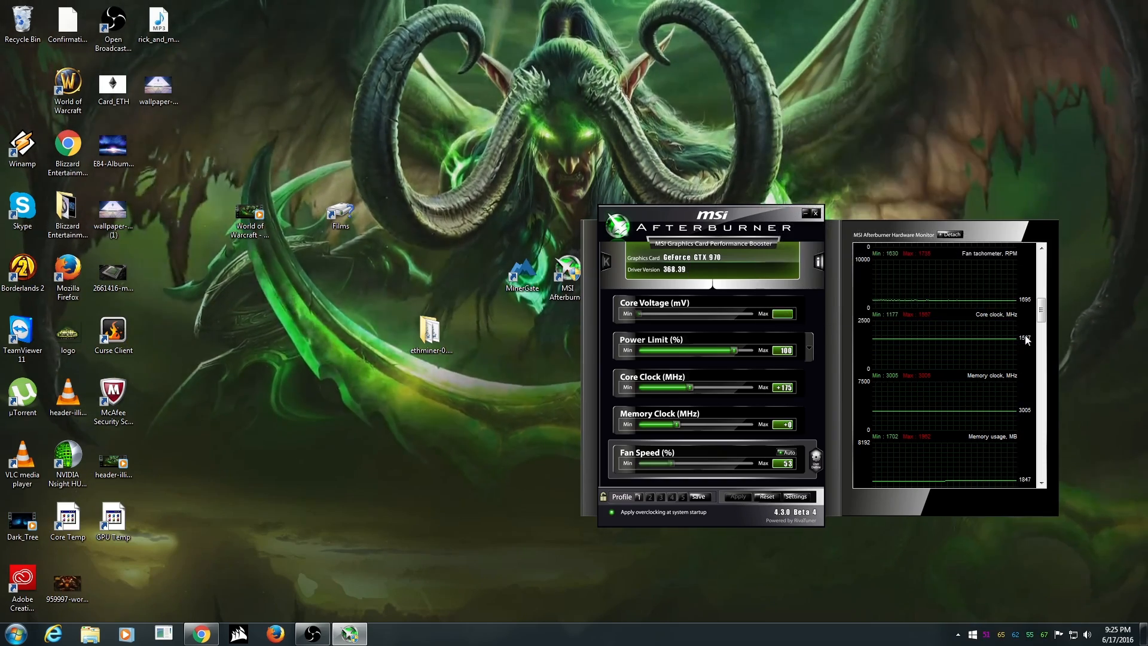
mouse_move(1014, 341)
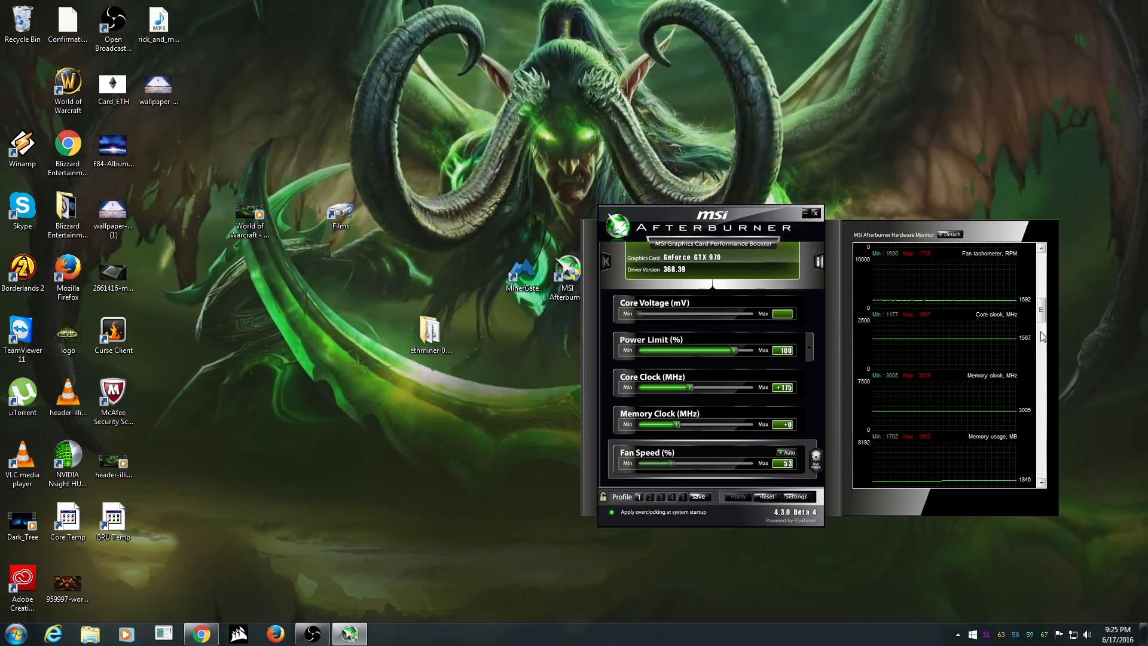
mouse_move(999, 410)
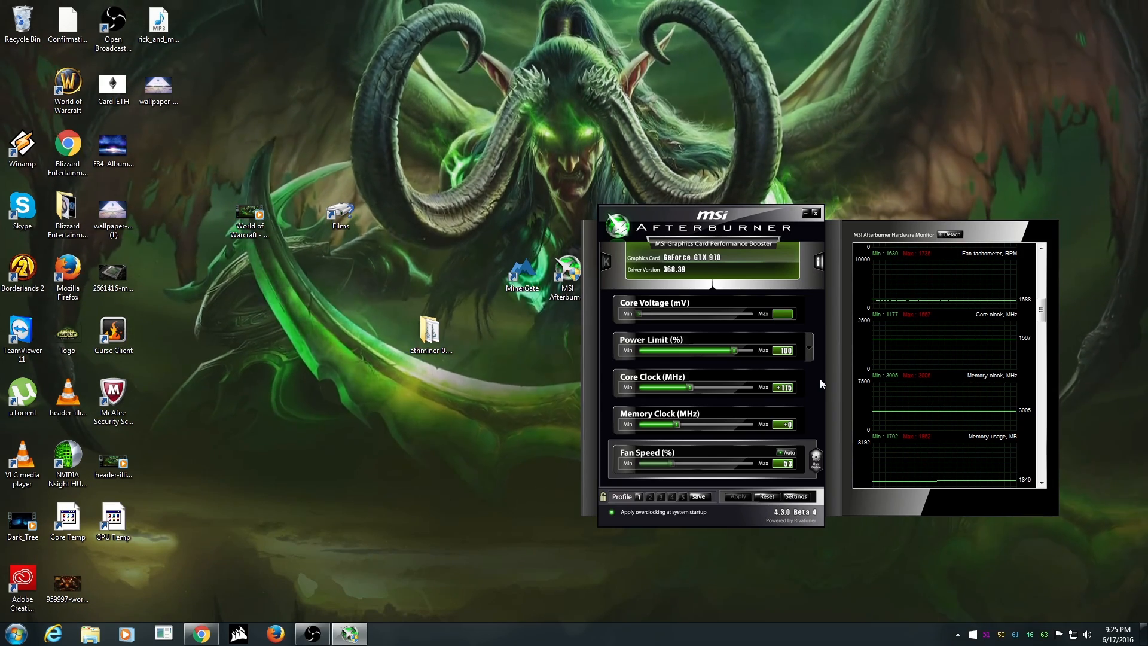
right_click(987, 634)
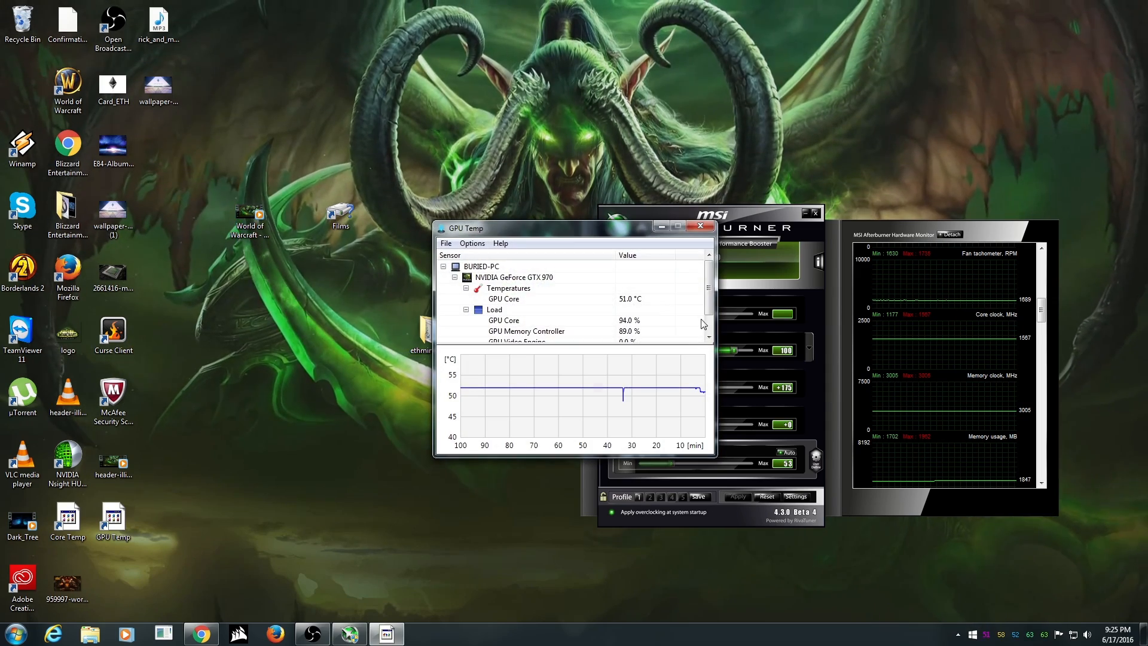
scroll("down", 3)
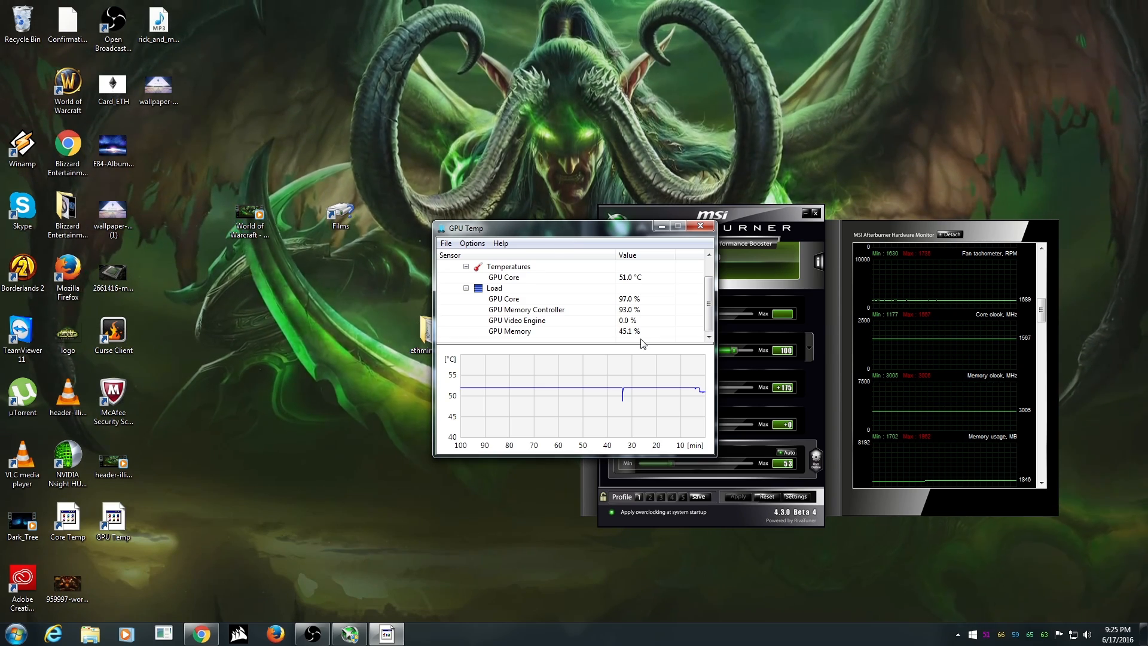
left_click_drag(463, 228, 310, 214)
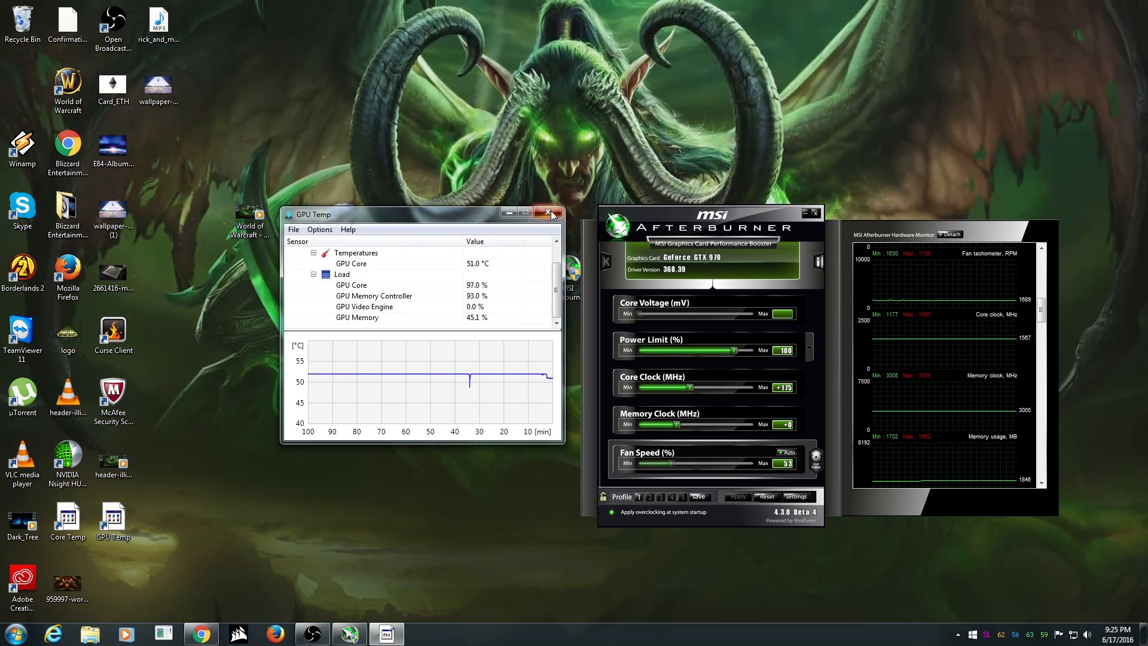
left_click(548, 213)
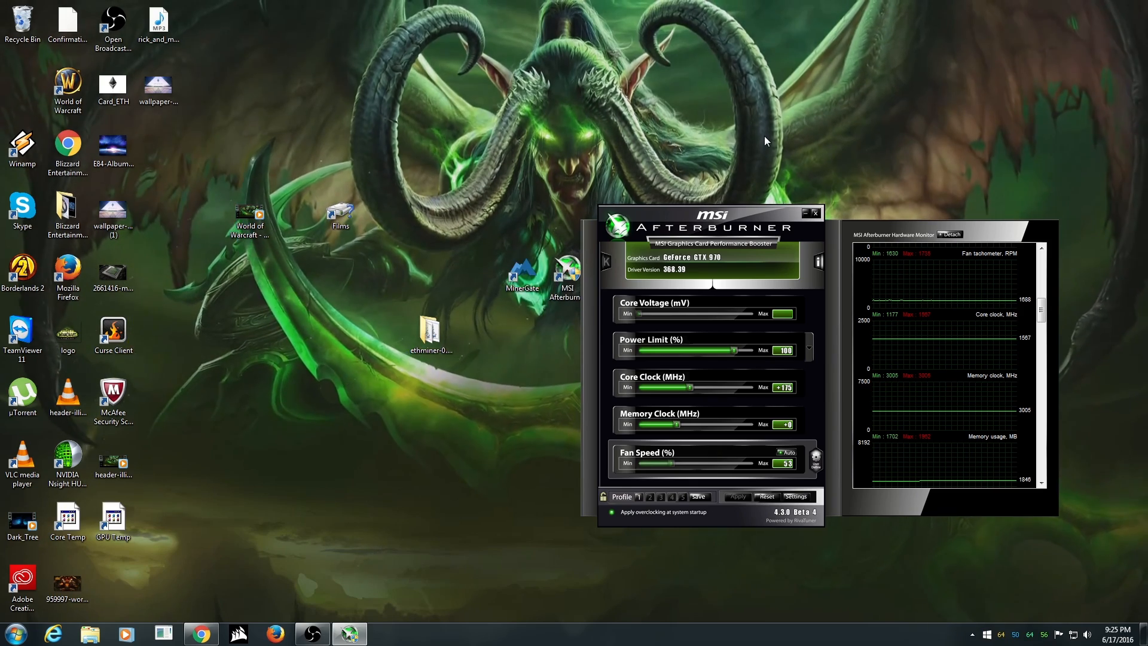